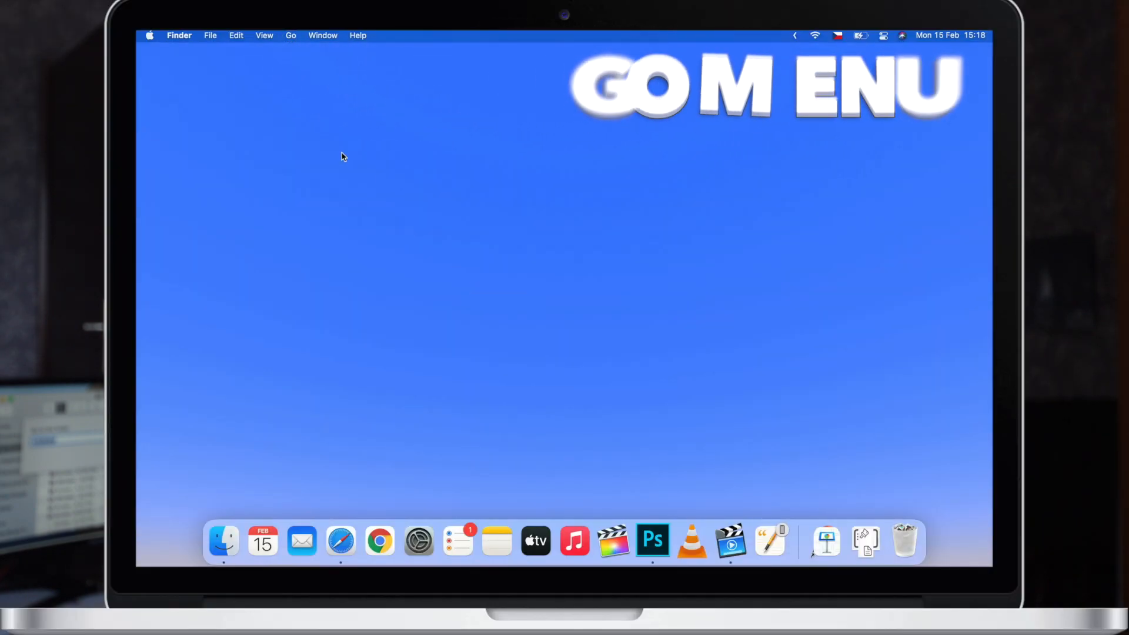
# Open the hidden user Library folder via the Go menu with Option held
pyautogui.click(290, 35)
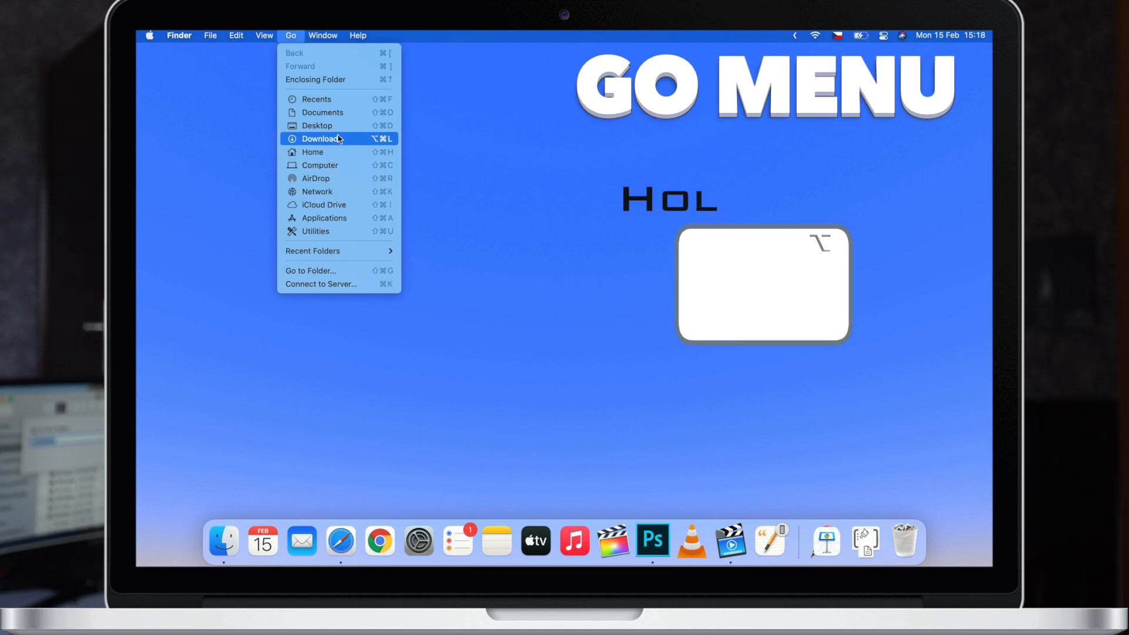
pyautogui.press('alt')
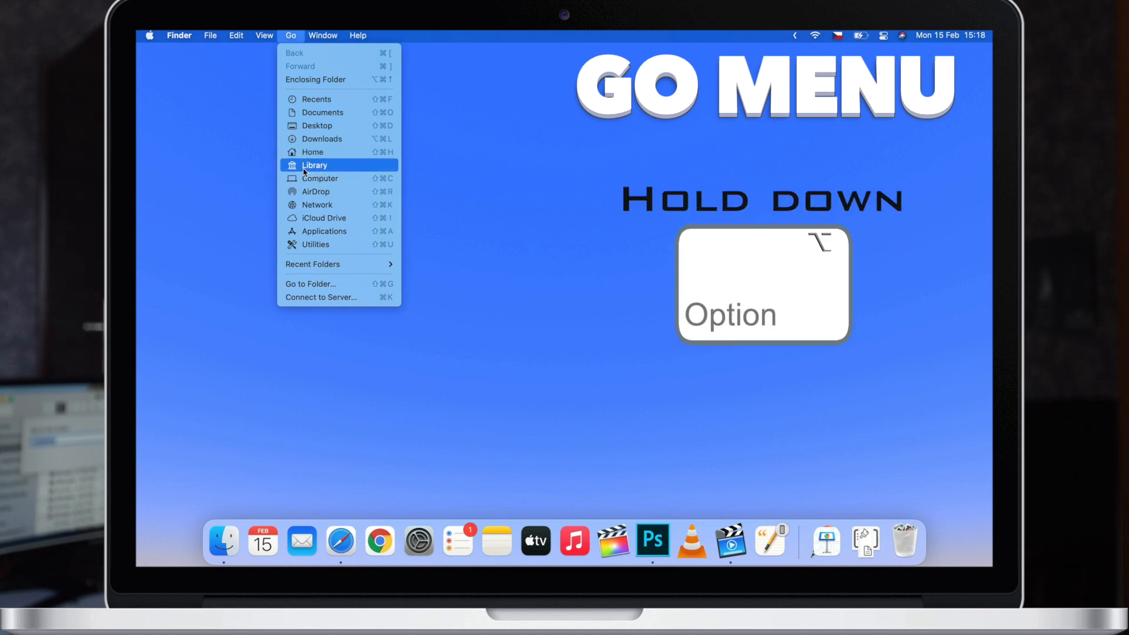
pyautogui.click(342, 171)
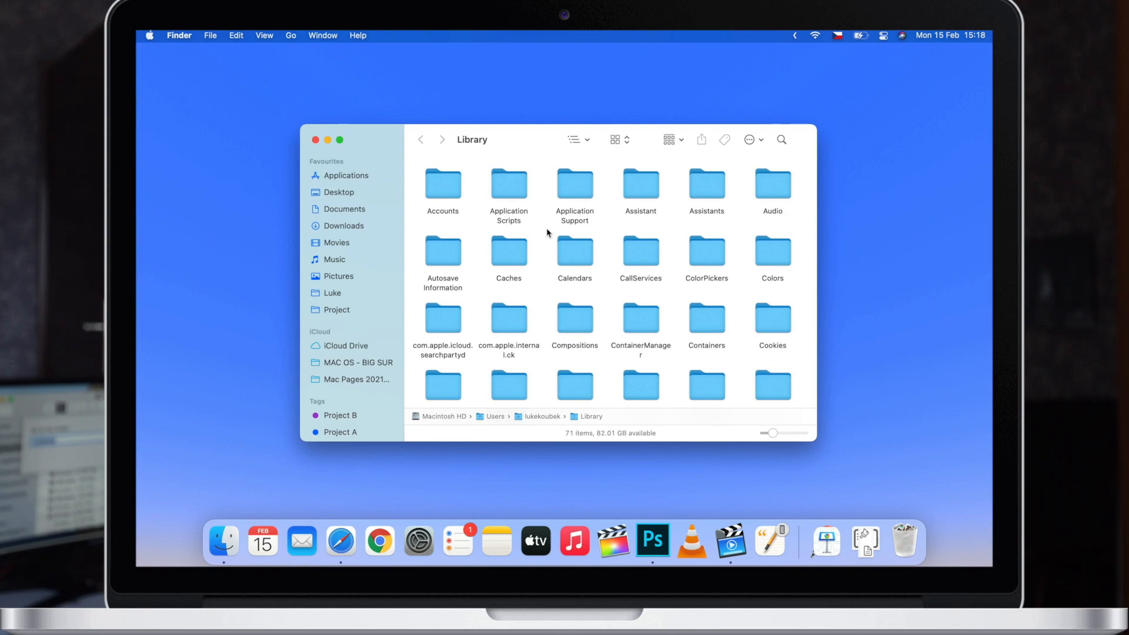
pyautogui.moveTo(575, 189)
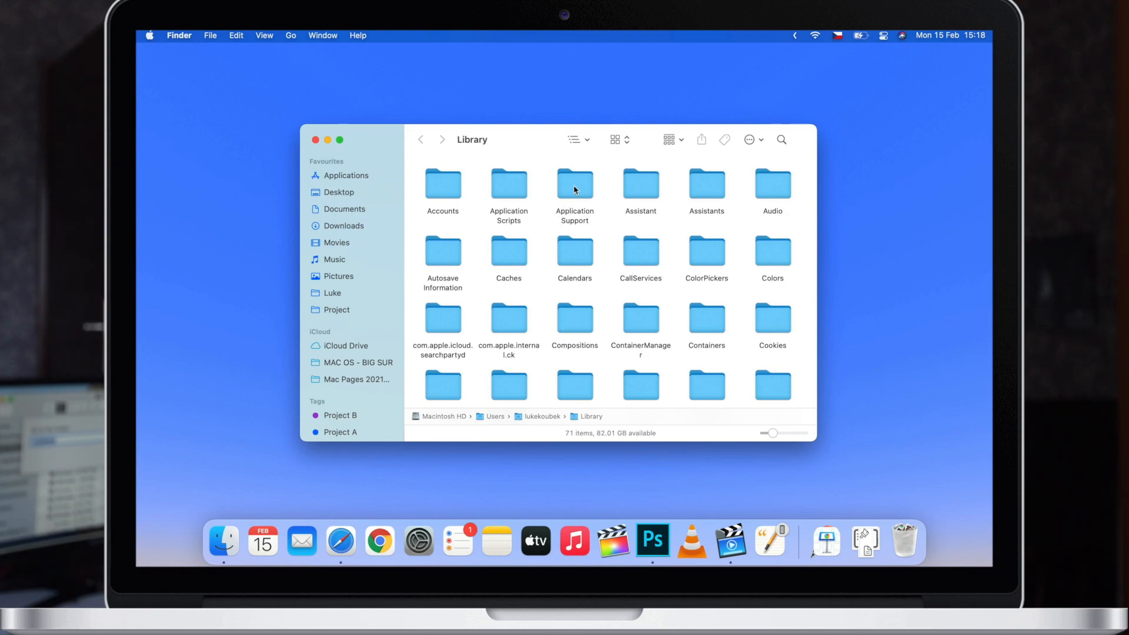
# Browse the Application Support and Caches subfolders, then close the Library window
pyautogui.doubleClick(575, 184)
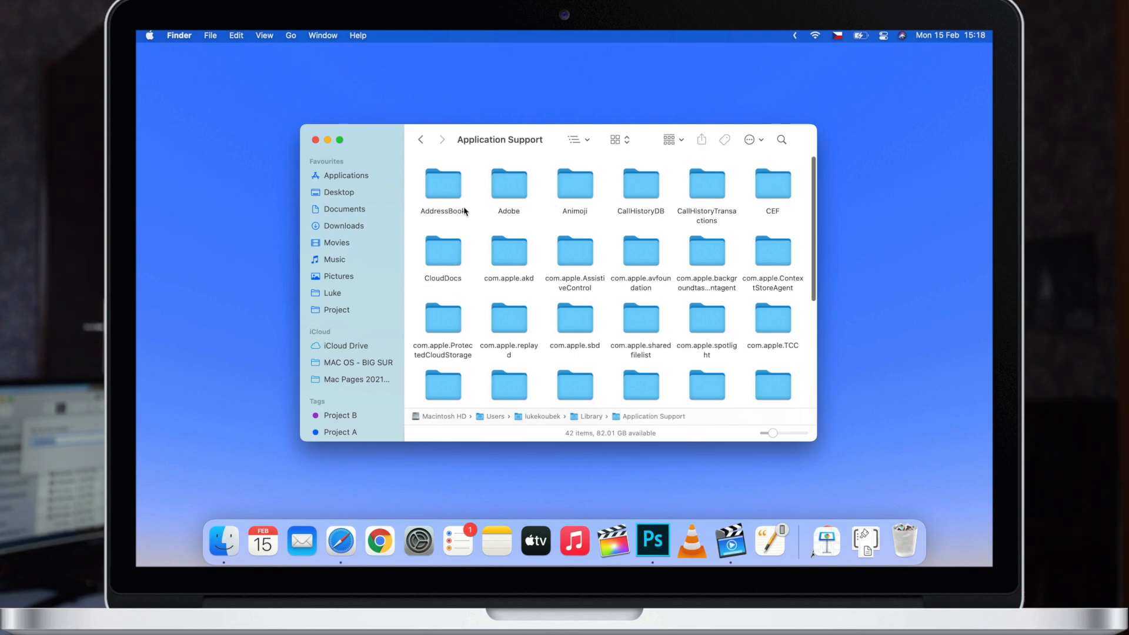
pyautogui.click(421, 140)
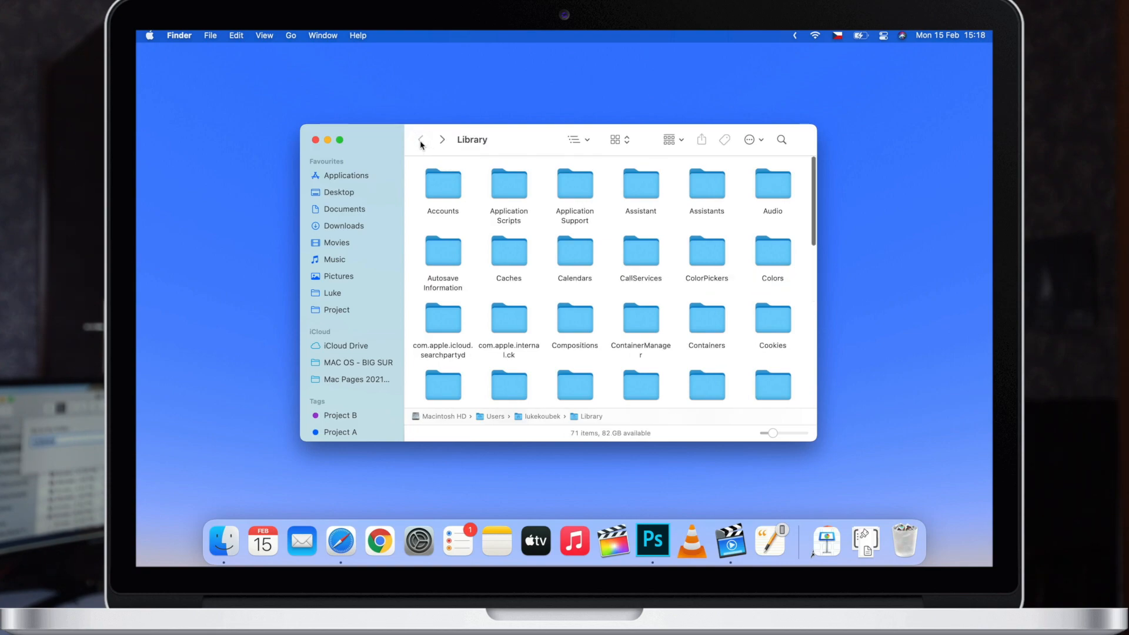
pyautogui.doubleClick(508, 255)
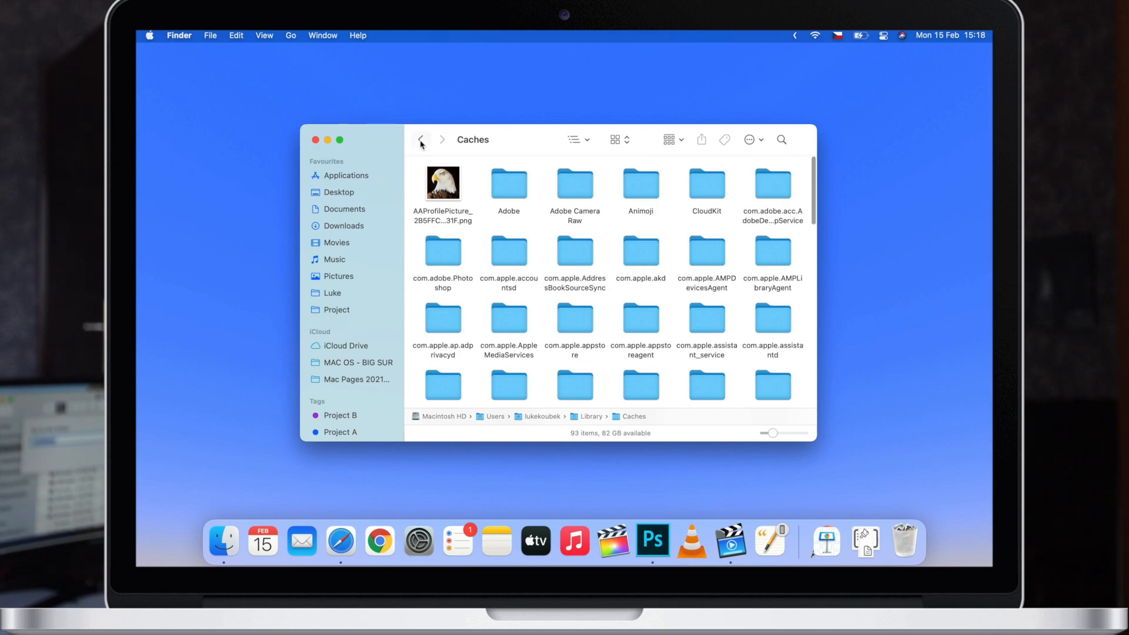
pyautogui.click(421, 140)
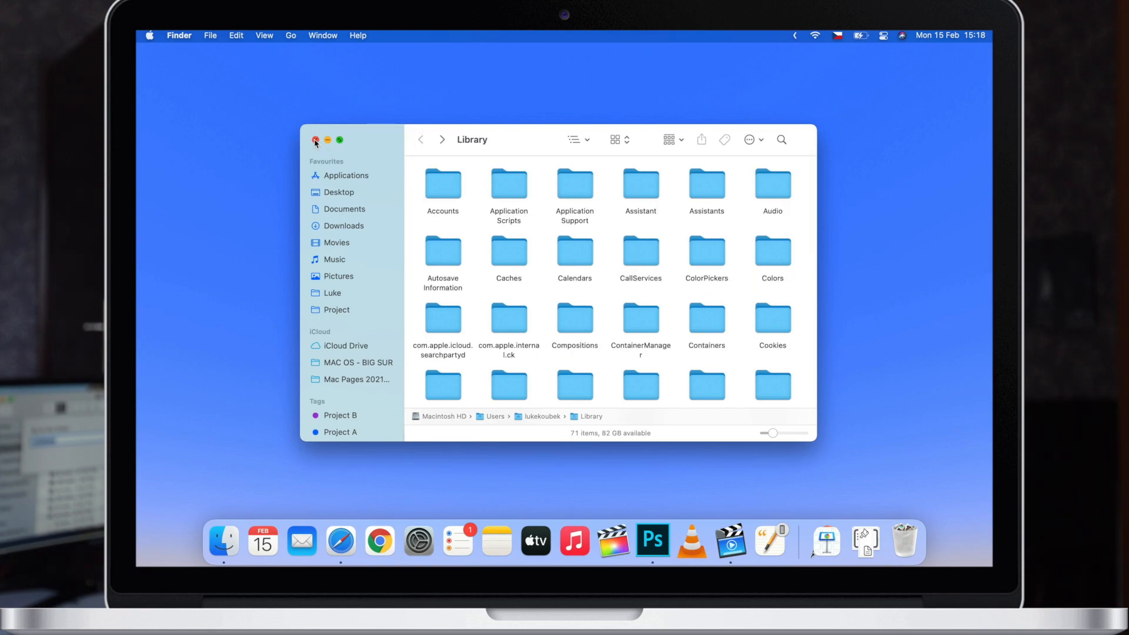
pyautogui.click(315, 140)
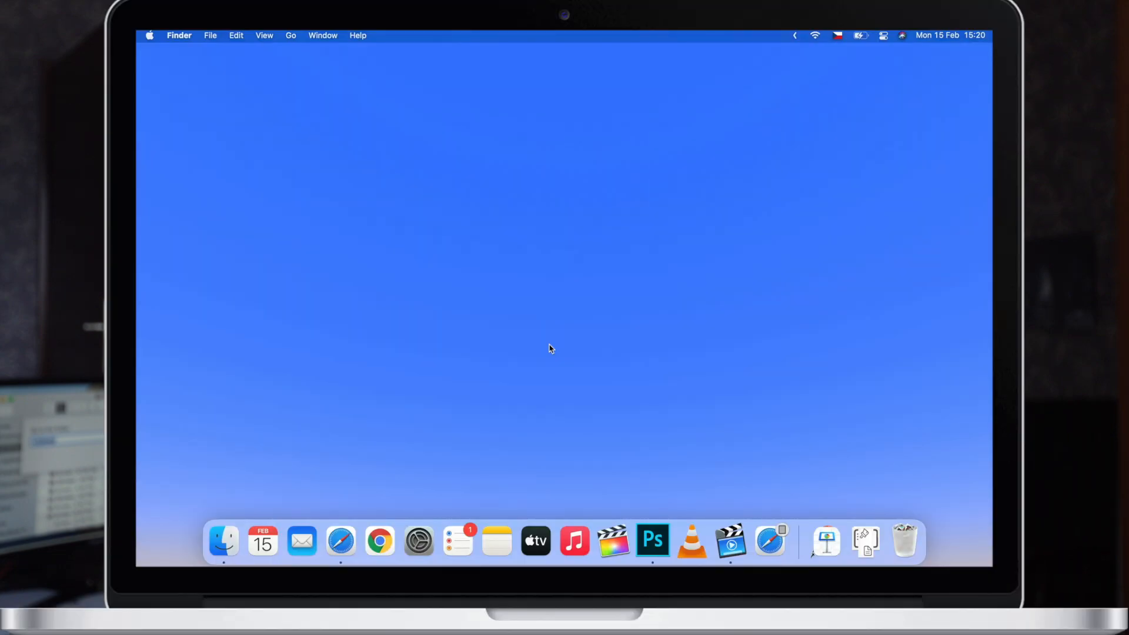
pyautogui.click(341, 540)
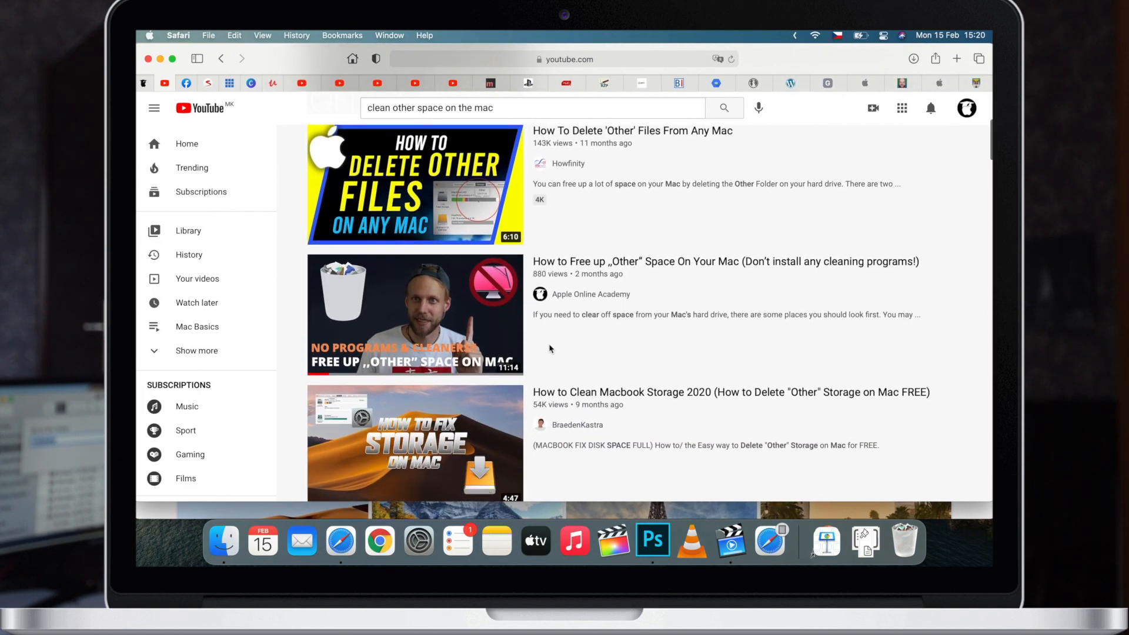
pyautogui.moveTo(599, 267)
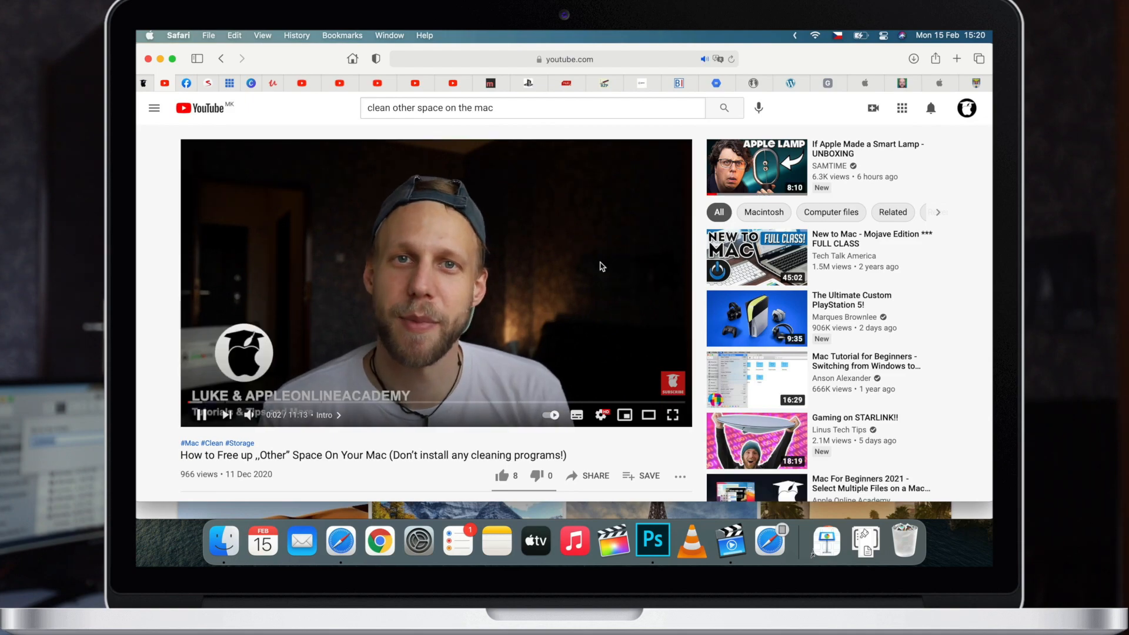
pyautogui.moveTo(545, 309)
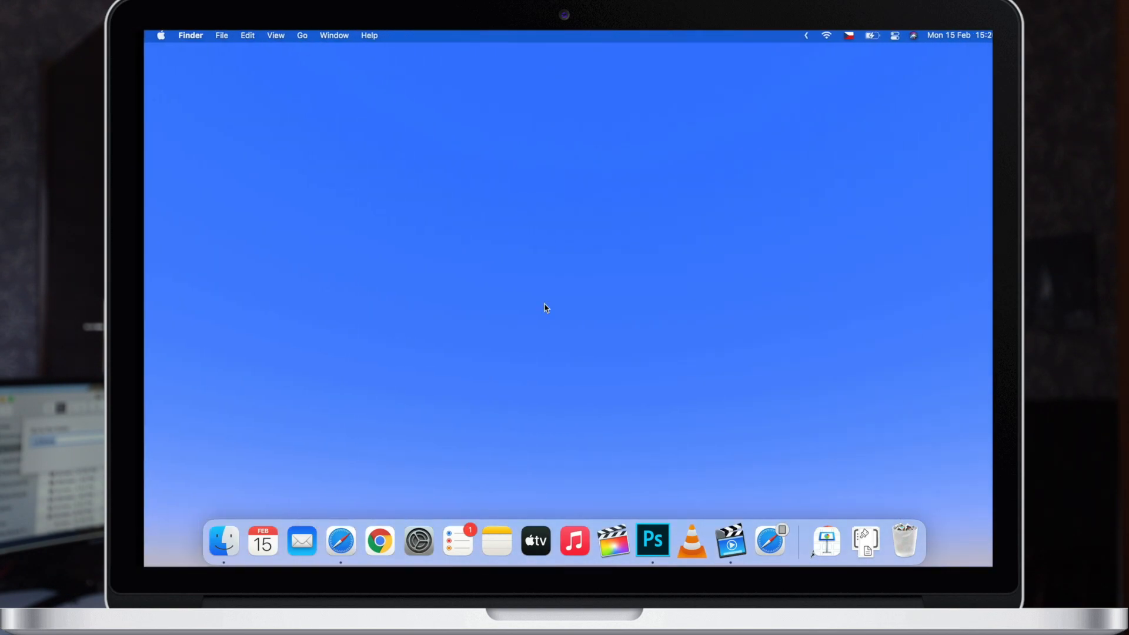
pyautogui.click(224, 541)
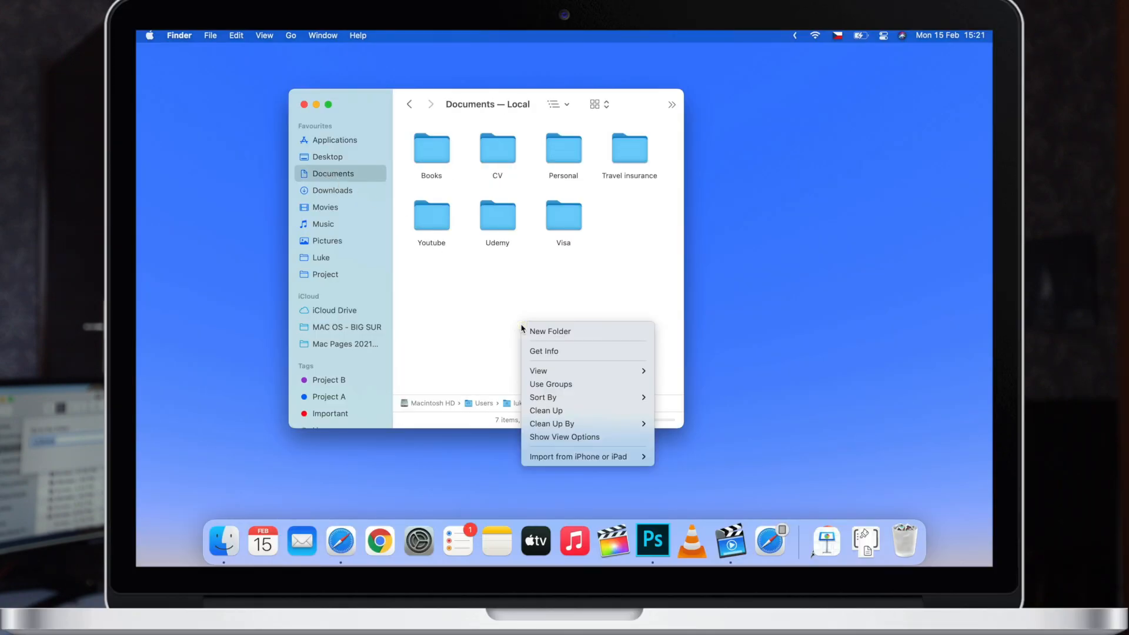
pyautogui.click(565, 436)
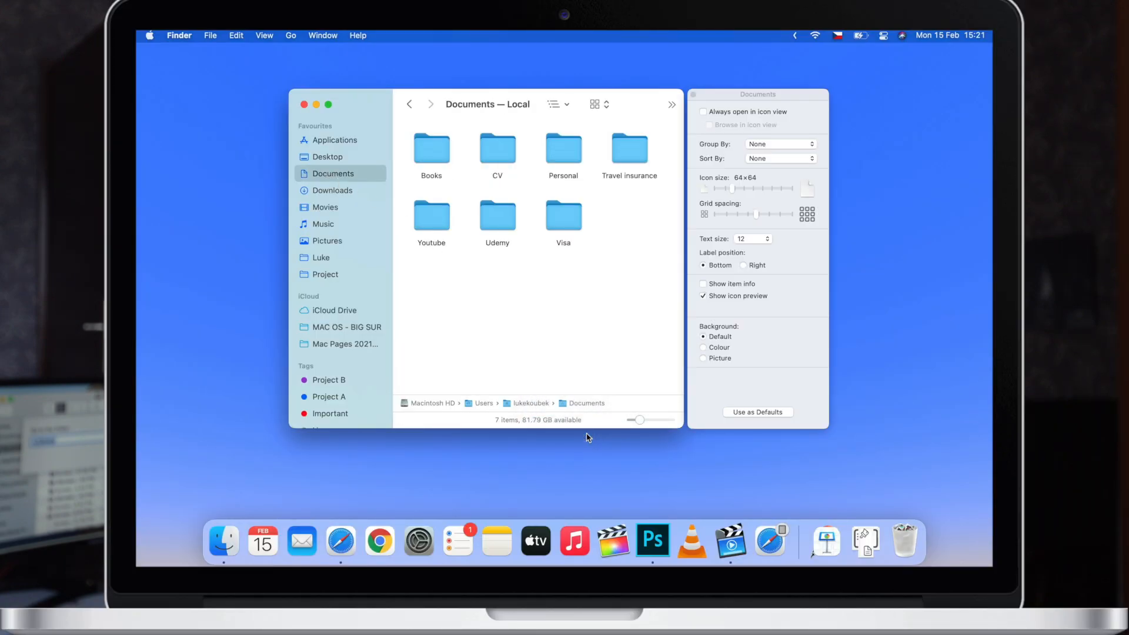
pyautogui.moveTo(725, 261)
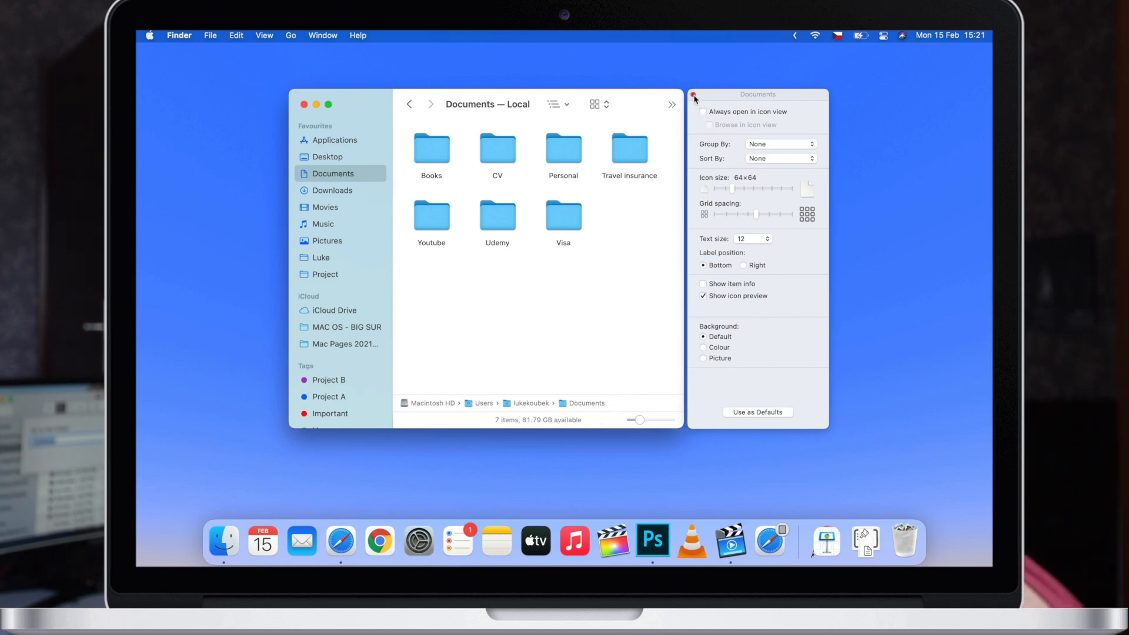
pyautogui.click(695, 97)
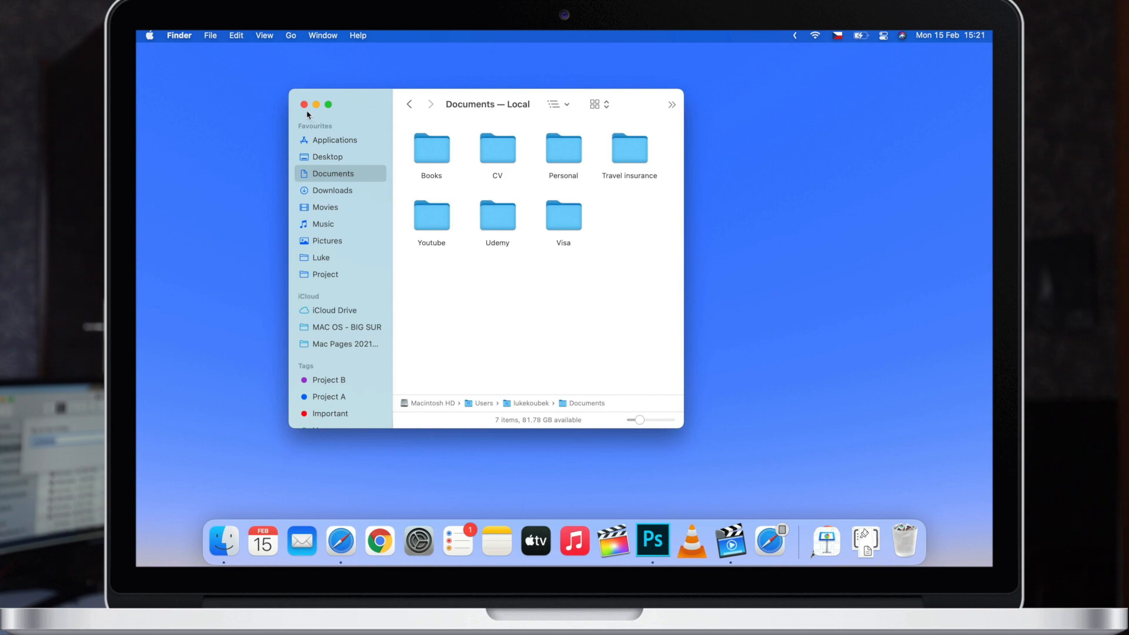
pyautogui.click(303, 104)
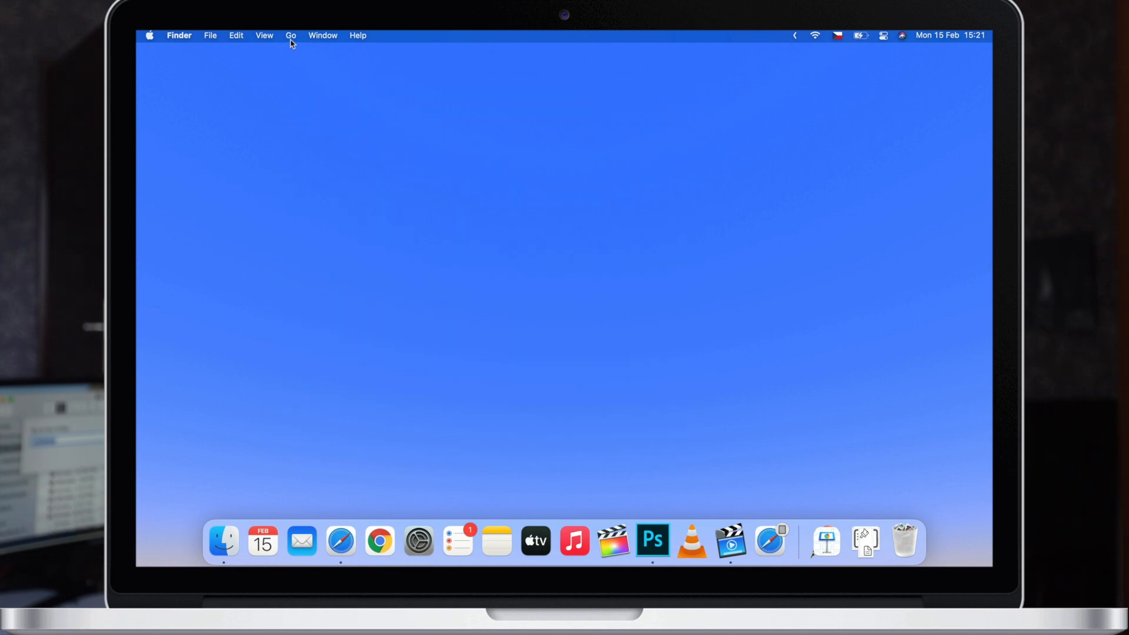
# Go to the home folder and bring up its view options
pyautogui.click(291, 35)
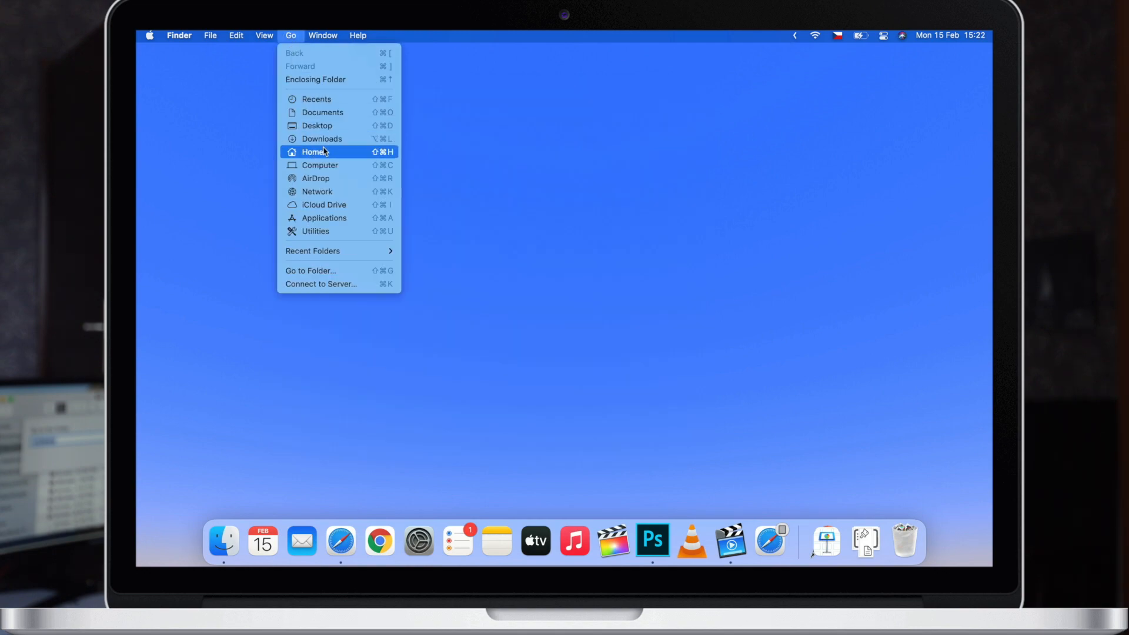
pyautogui.click(313, 151)
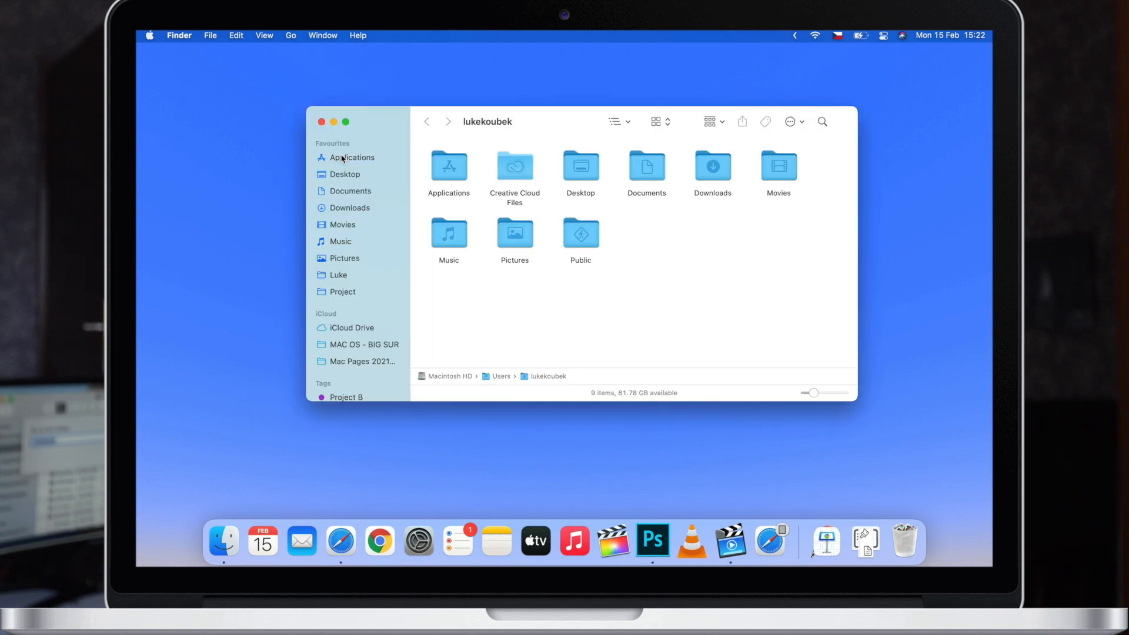
pyautogui.moveTo(527, 285)
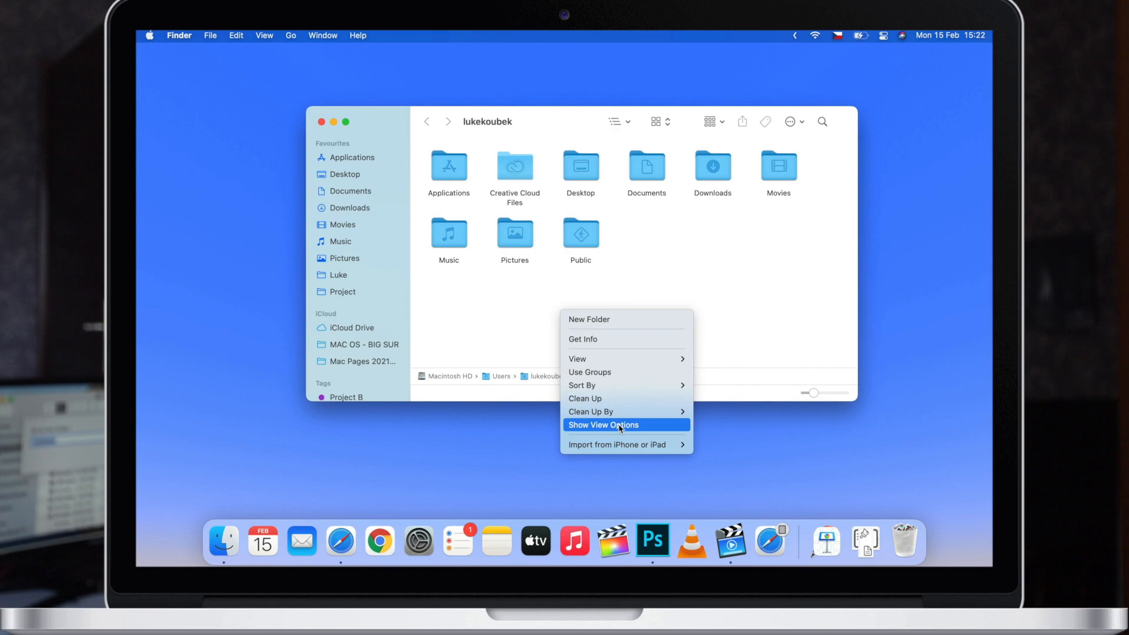
pyautogui.moveTo(618, 430)
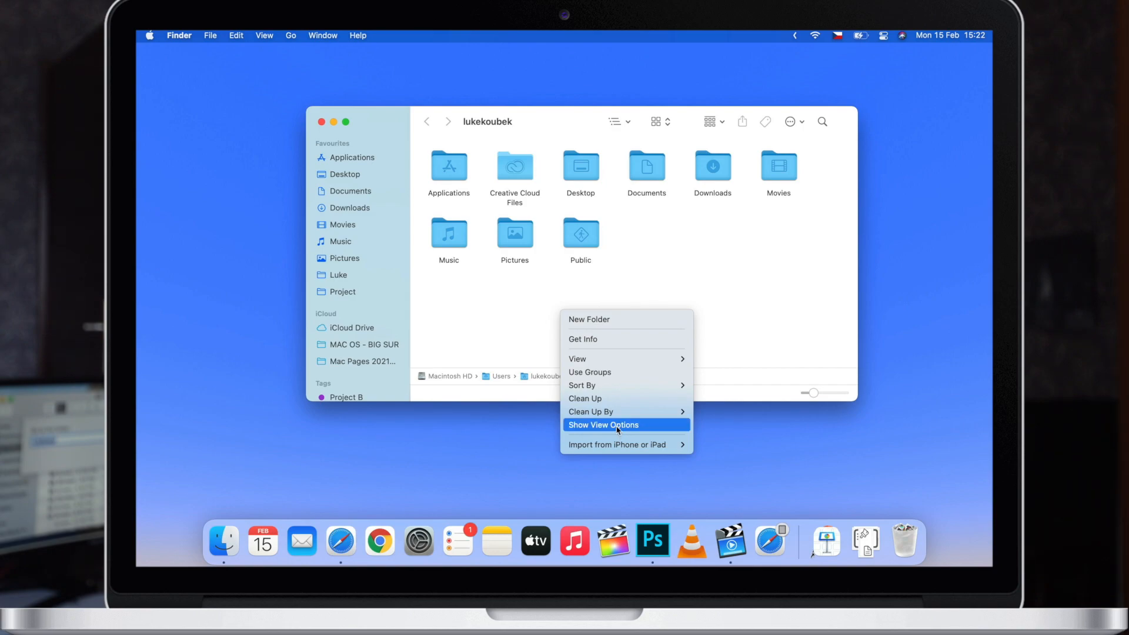
pyautogui.click(602, 425)
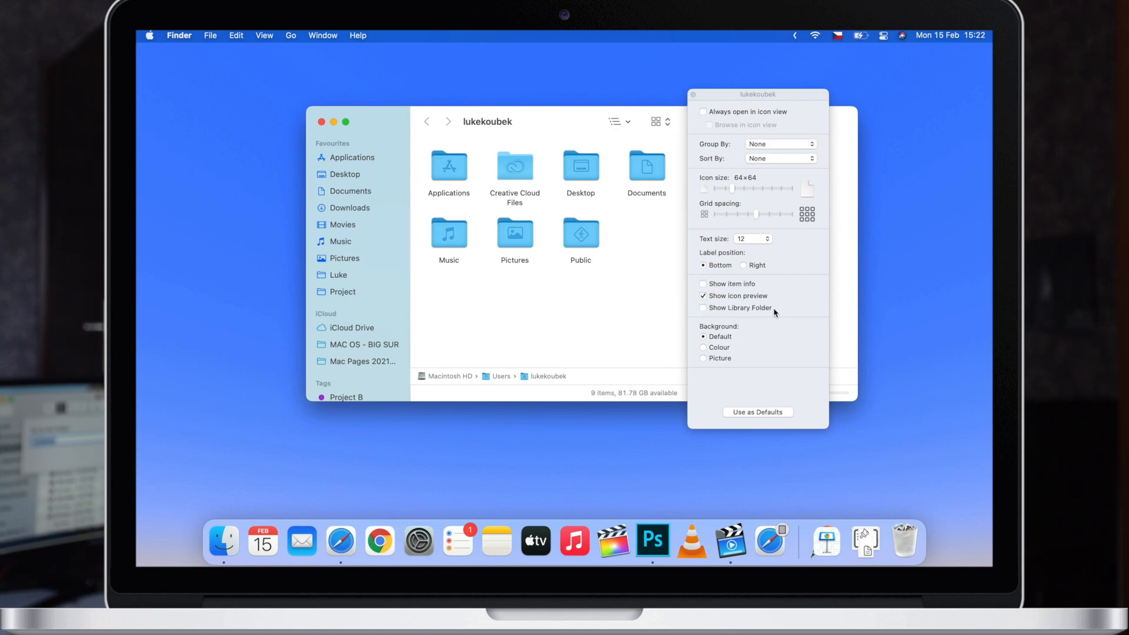
# Turn on Show Library Folder for the home folder, then close the panel and window
pyautogui.click(703, 308)
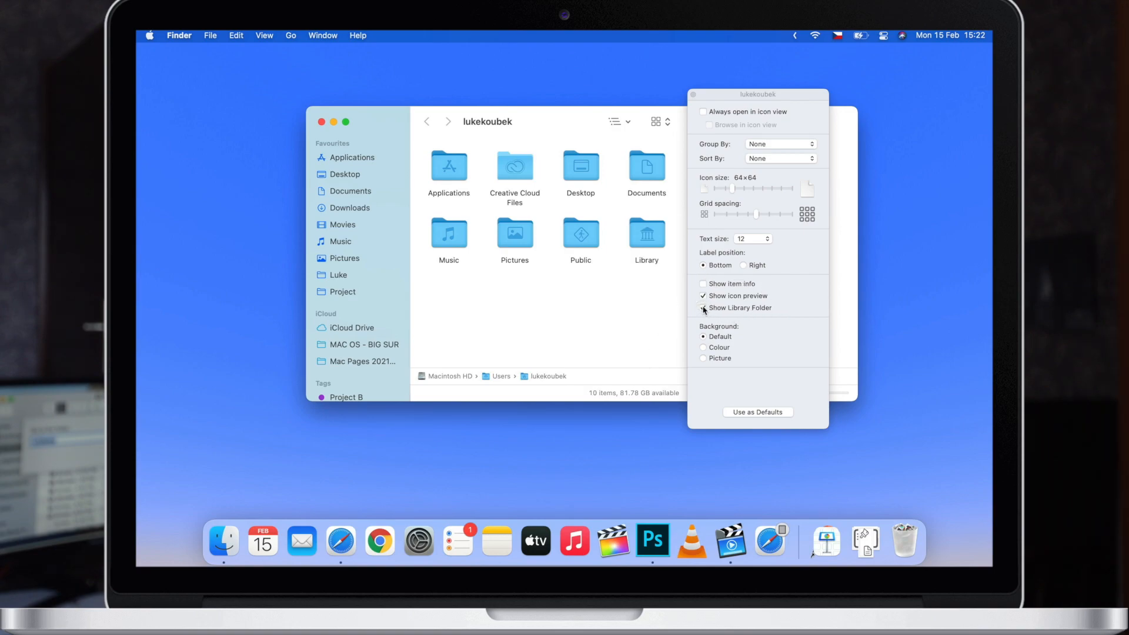
pyautogui.click(703, 307)
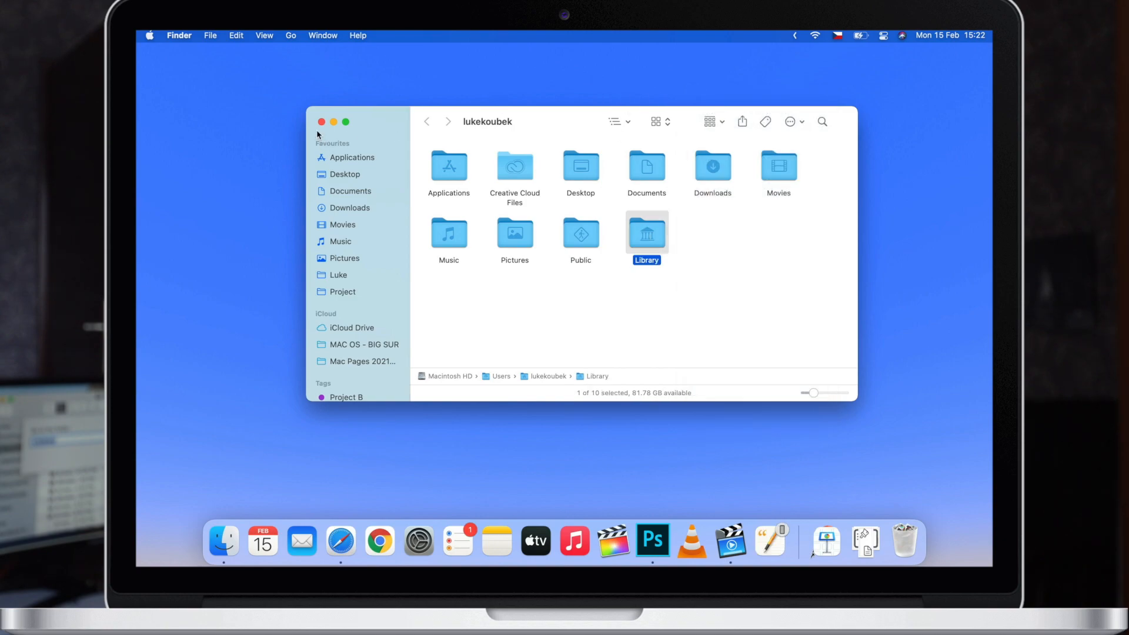
pyautogui.click(290, 35)
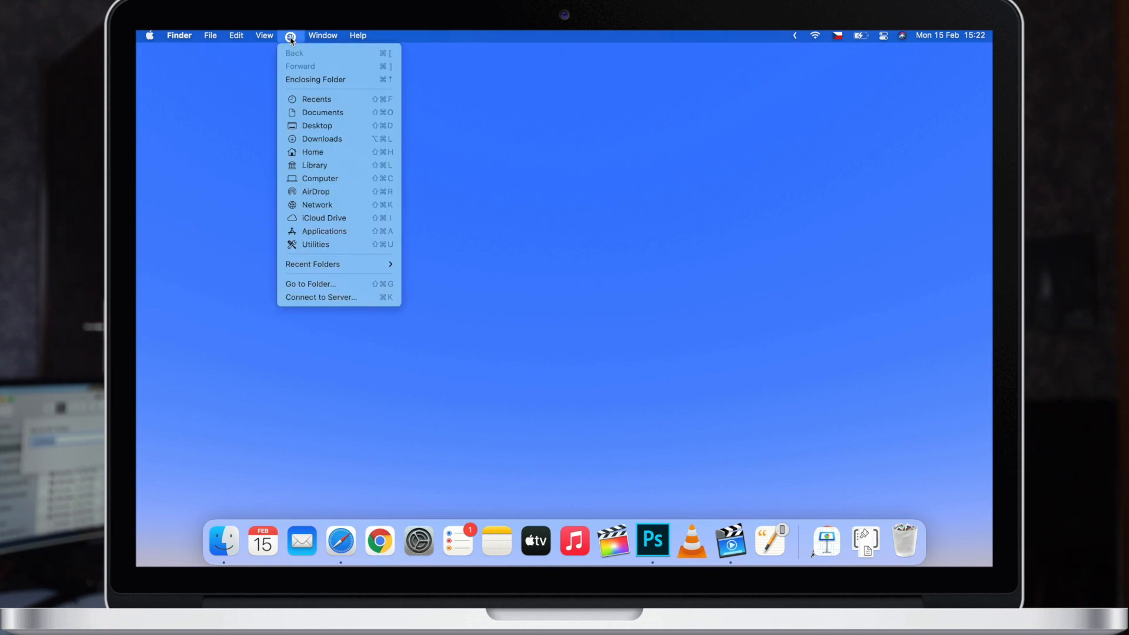
pyautogui.moveTo(340, 165)
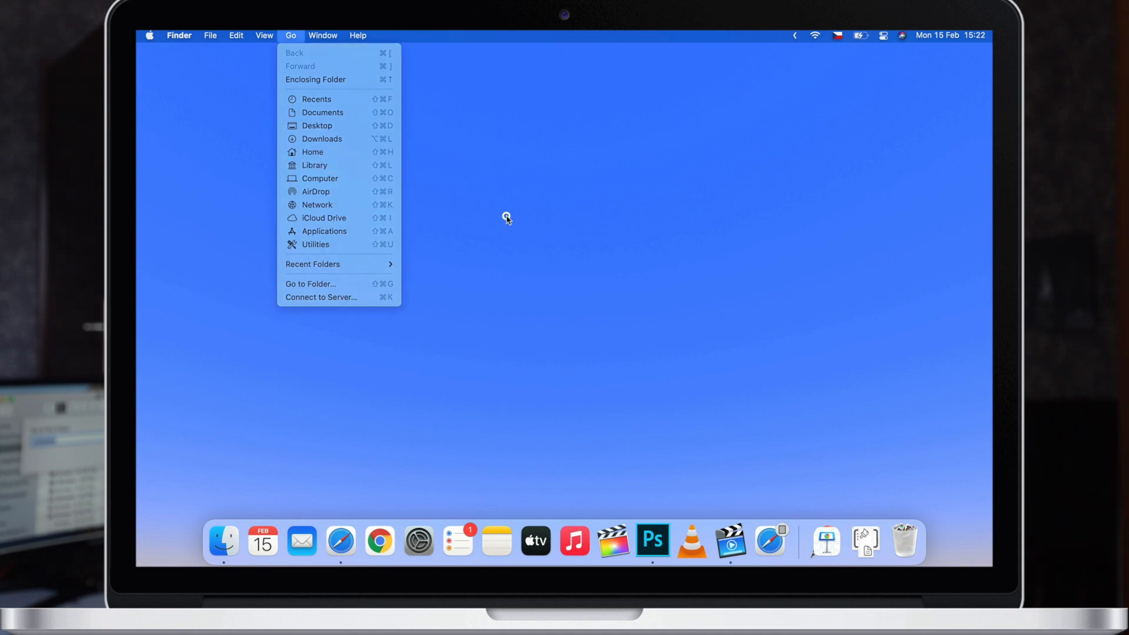
# Open the Library folder directly from the Go menu's destinations
pyautogui.click(314, 165)
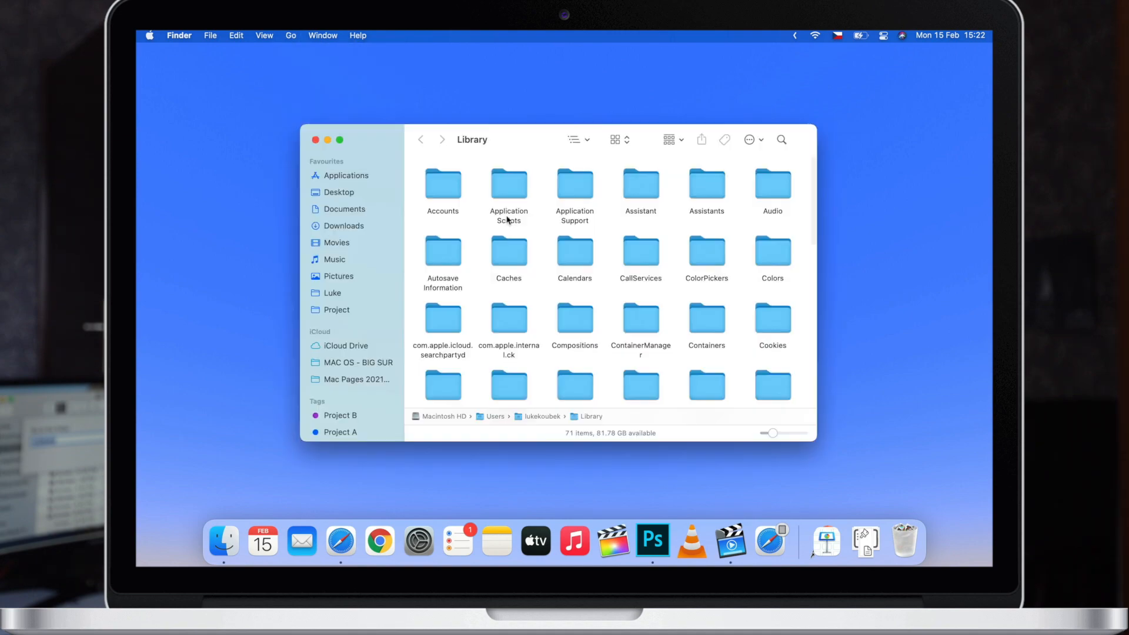